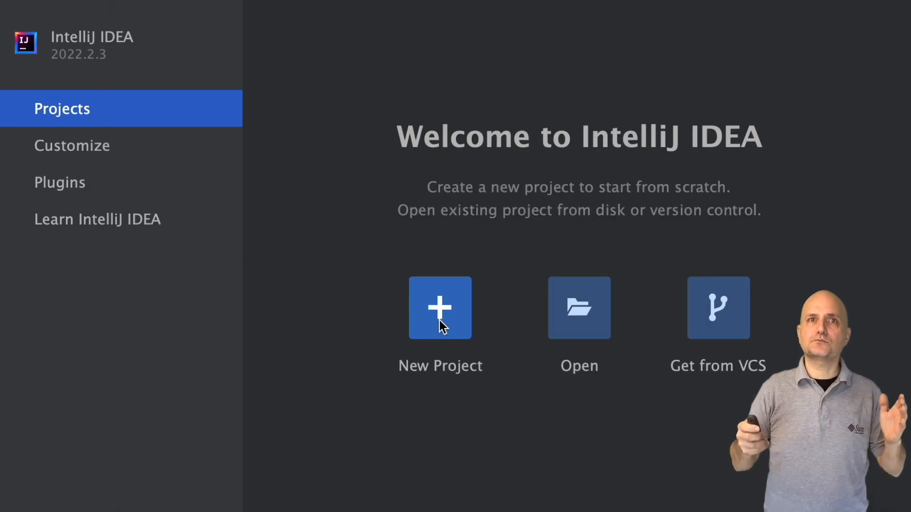
# - Create a new Java project named HelloJava with the default IntelliJ build system and sample code
pyautogui.click(440, 307)
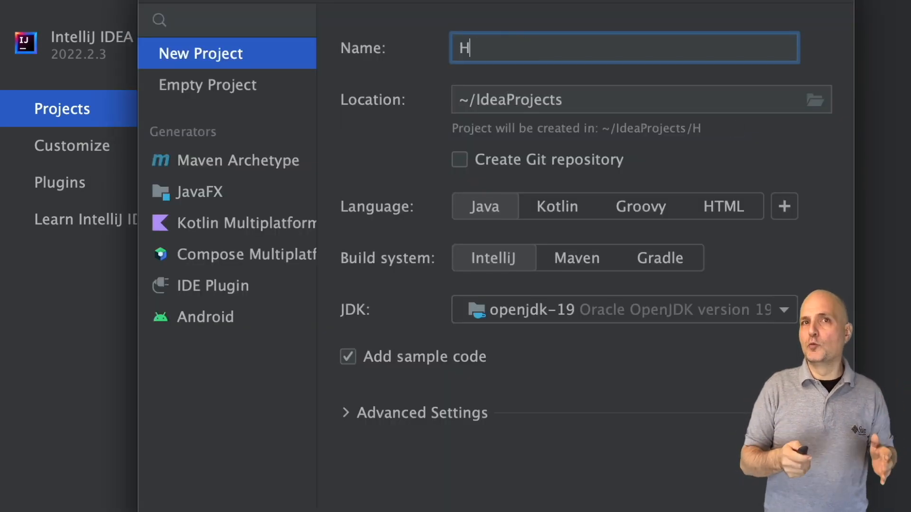
pyautogui.write('elloJava')
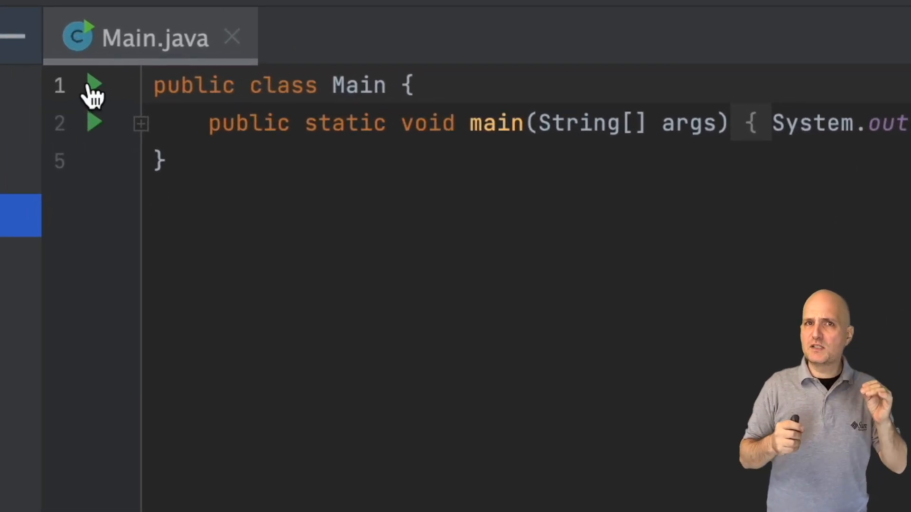
# - Run Main.main() from the gutter arrow so the console prints "Hello world!"
pyautogui.click(93, 86)
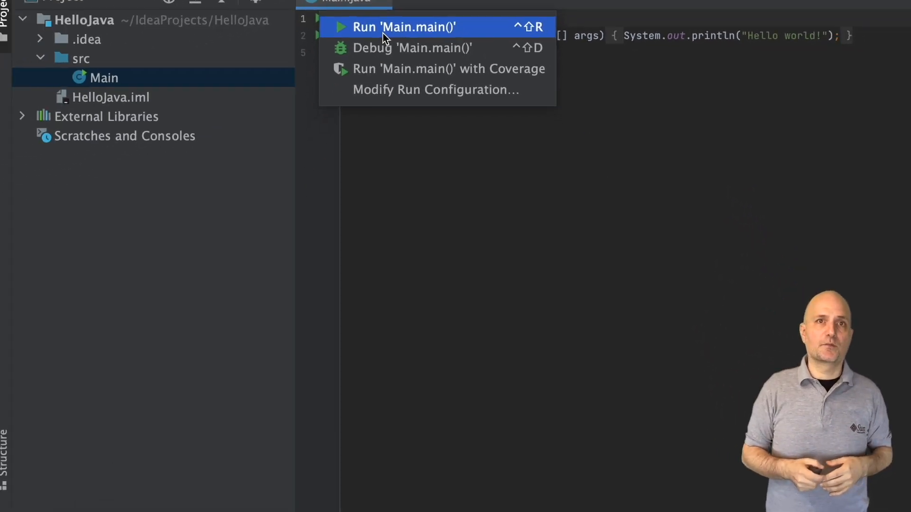
pyautogui.click(405, 26)
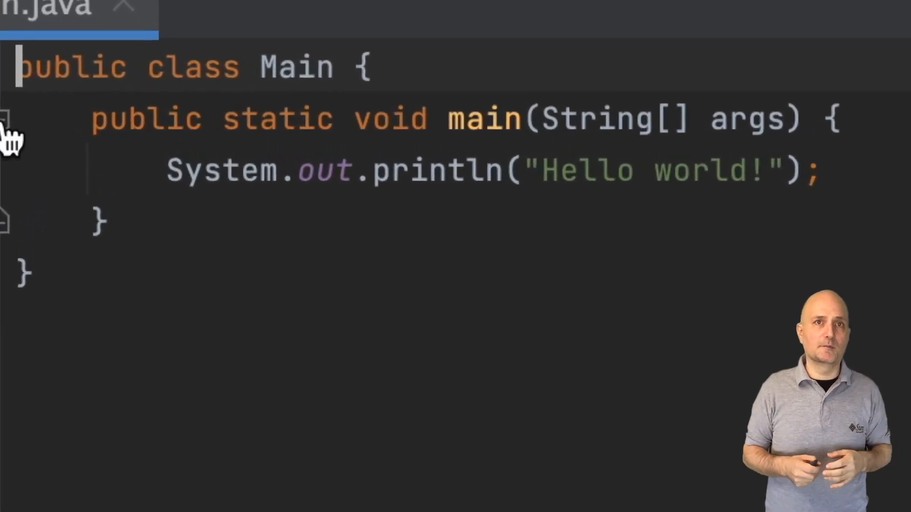
pyautogui.moveTo(145, 180)
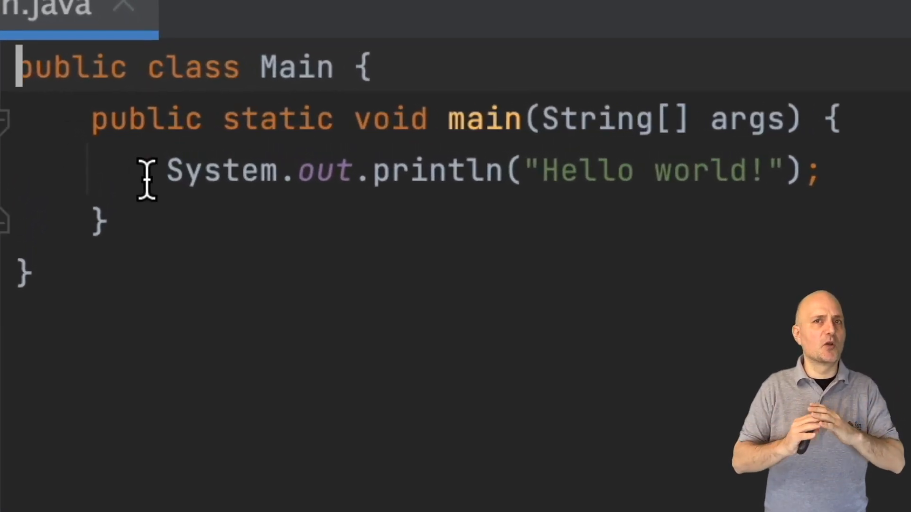